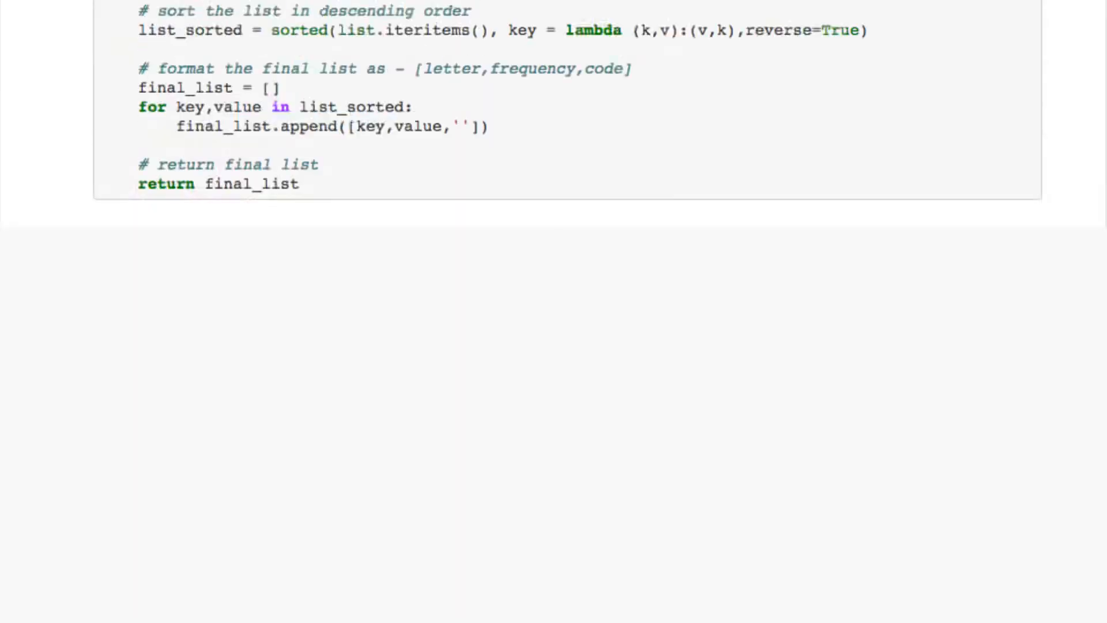
pyautogui.scroll(-3)
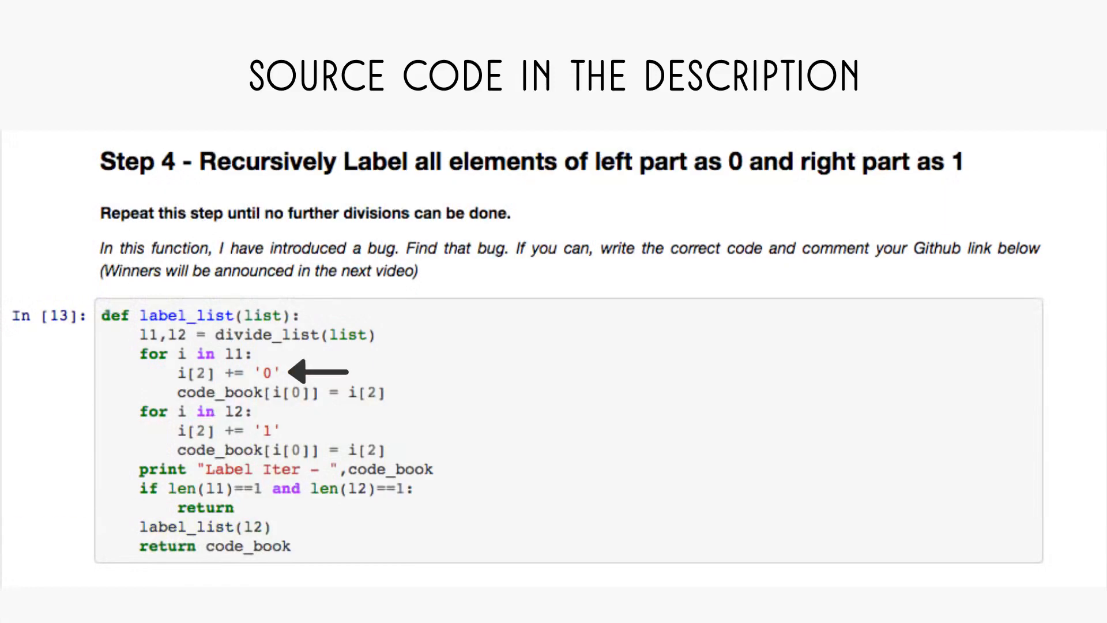